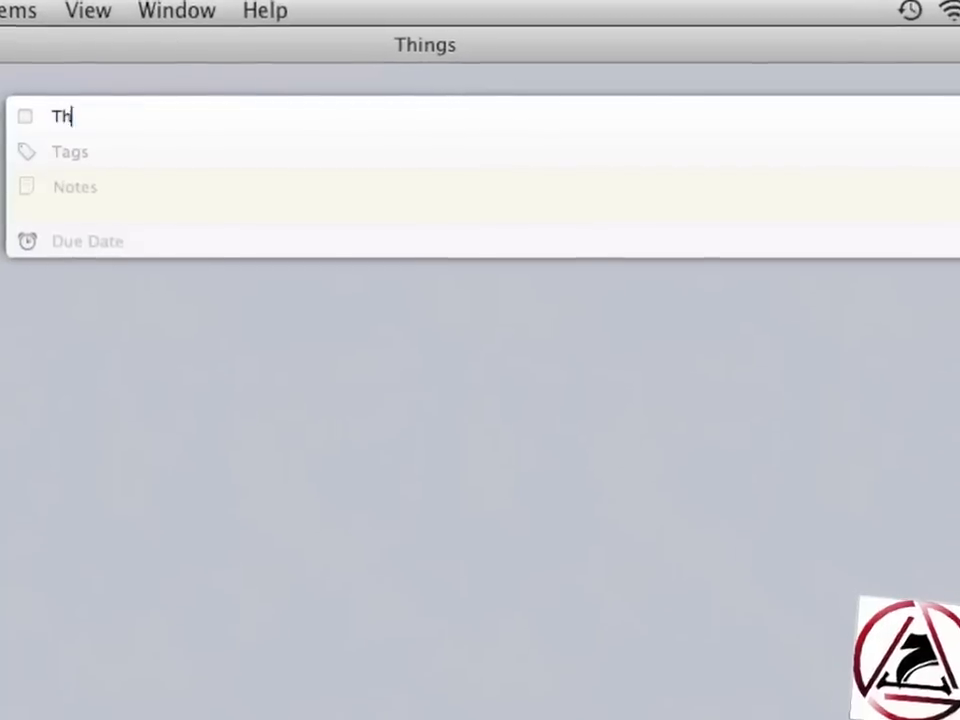
Title the new Things to-do 'Publish Things Review' before switching to SoundPrism.
type("Publish Things Review")
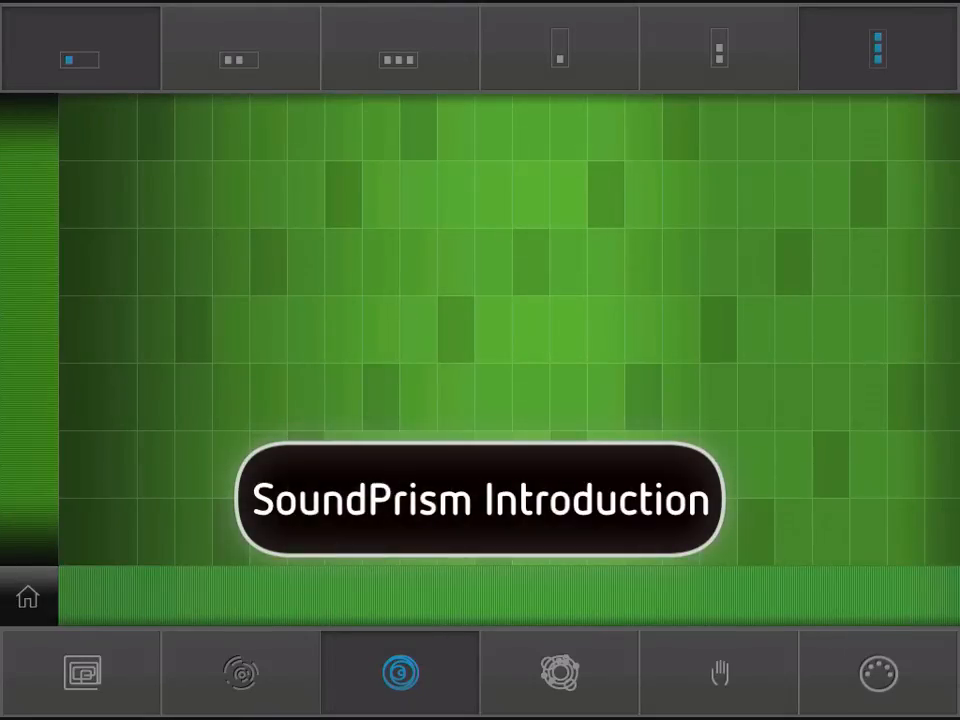
Dismiss the introduction overlay and play several notes across the green grid.
left_click(480, 500)
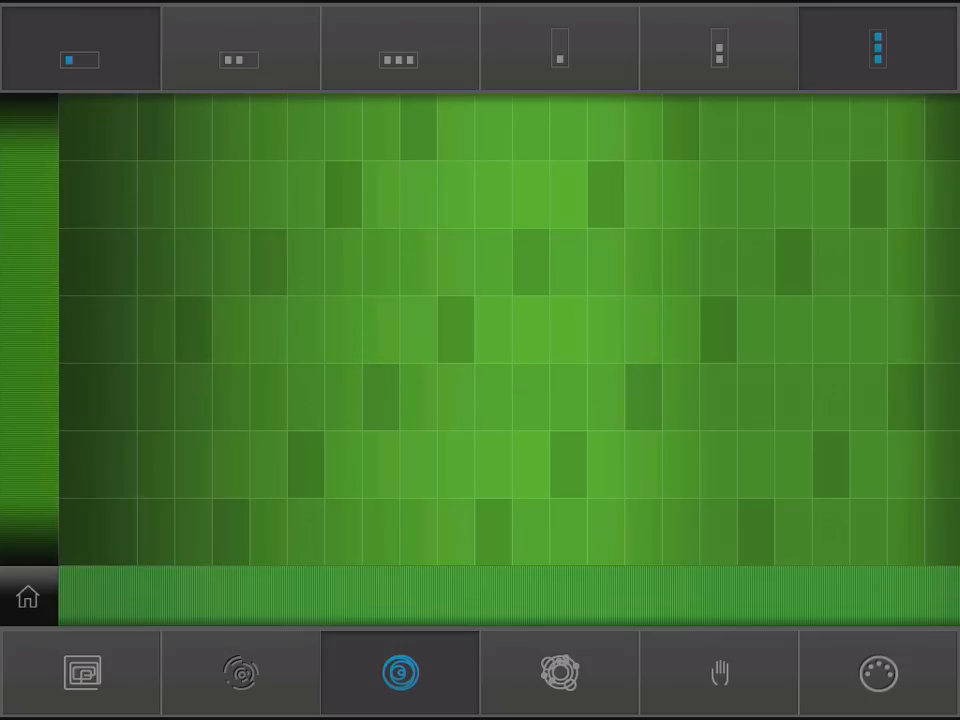
left_click(344, 330)
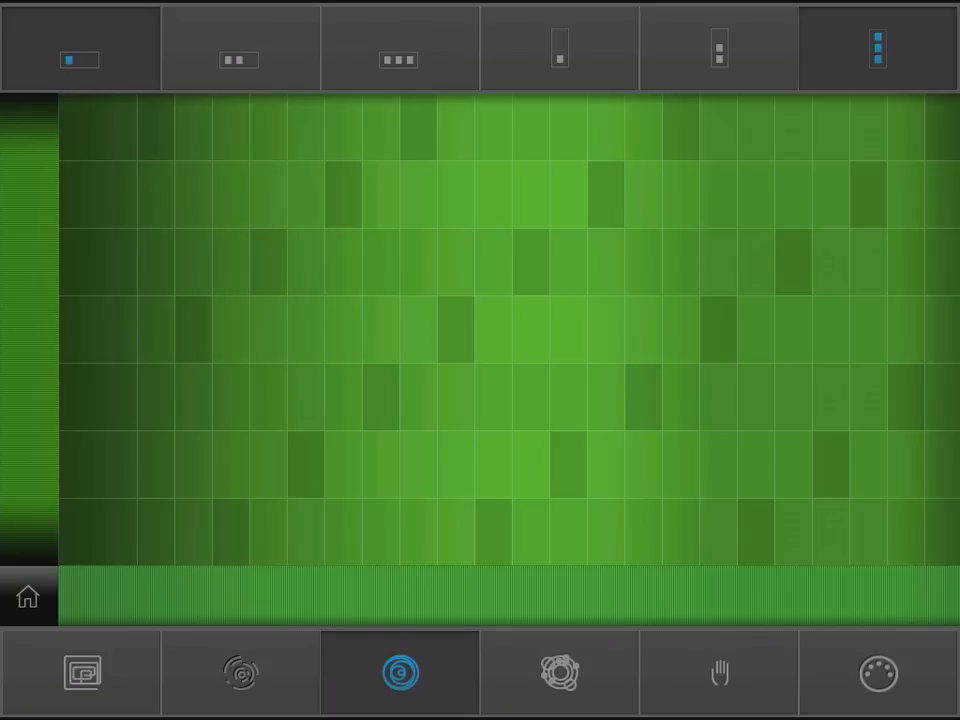
left_click(796, 332)
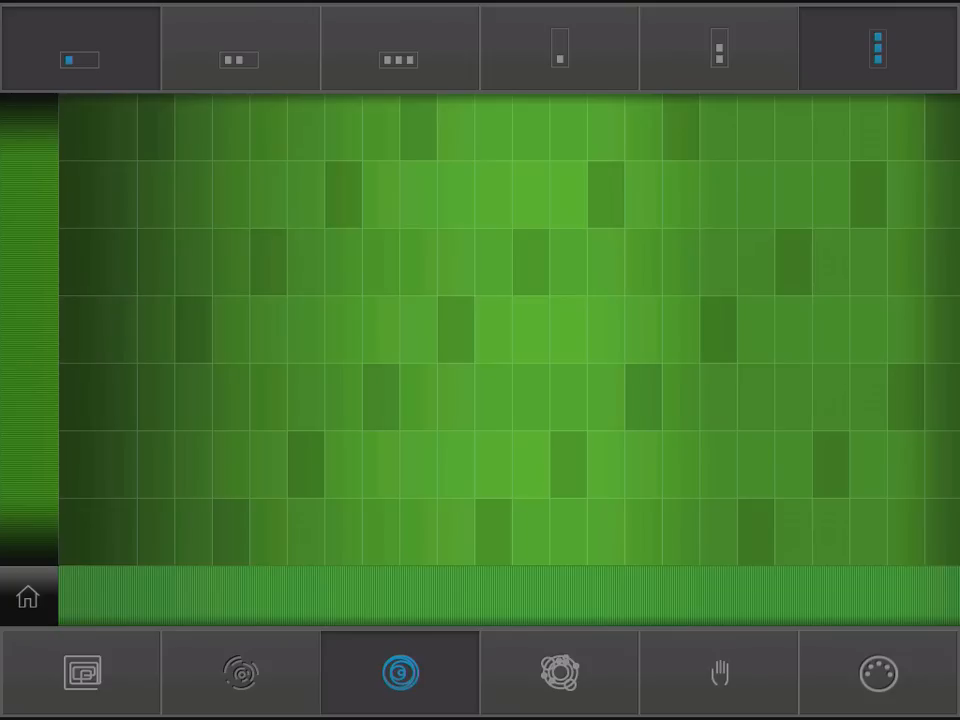
left_click(96, 396)
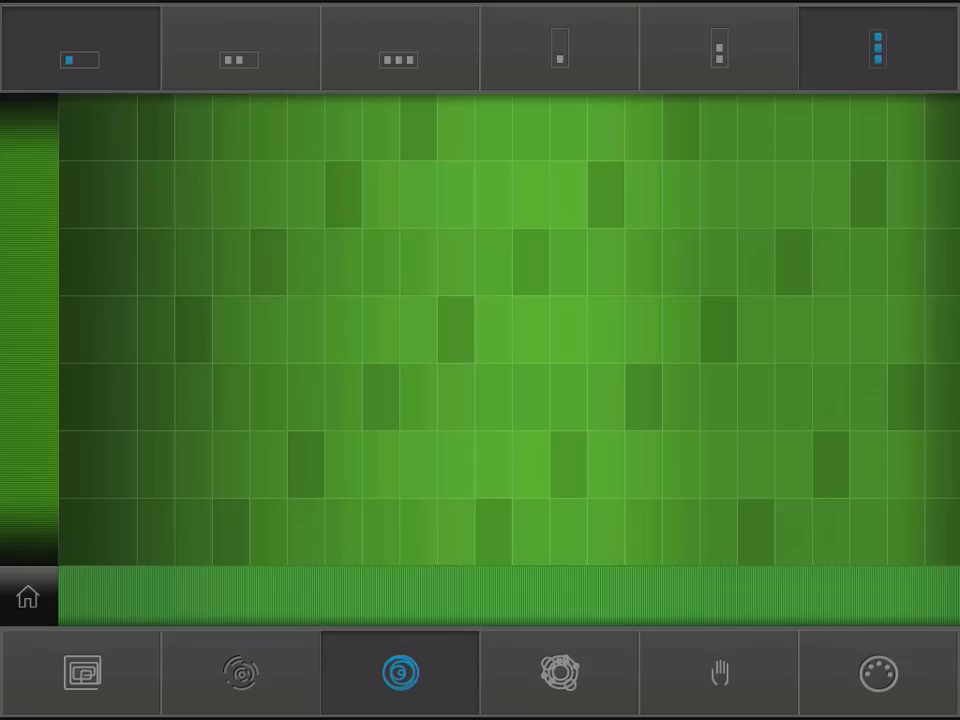
left_click(564, 264)
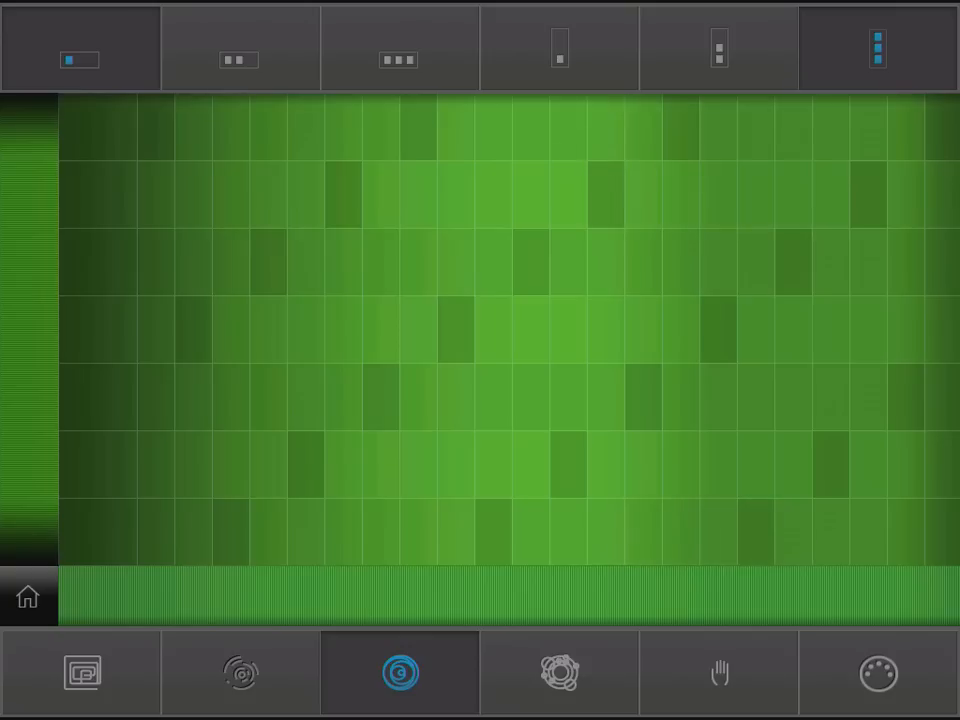
left_click(720, 400)
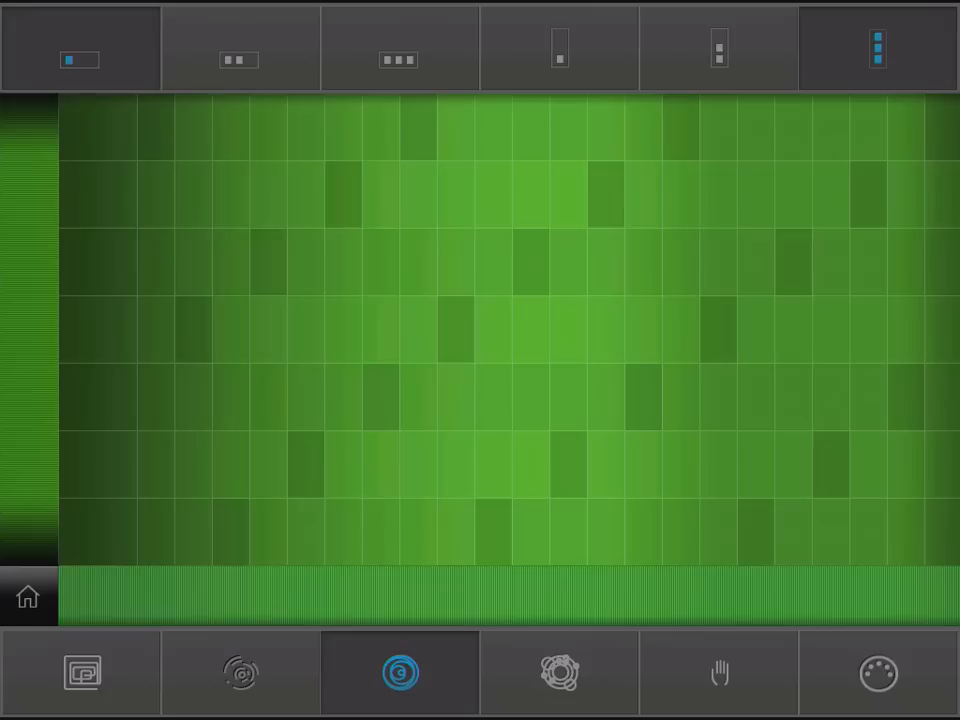
left_click(224, 270)
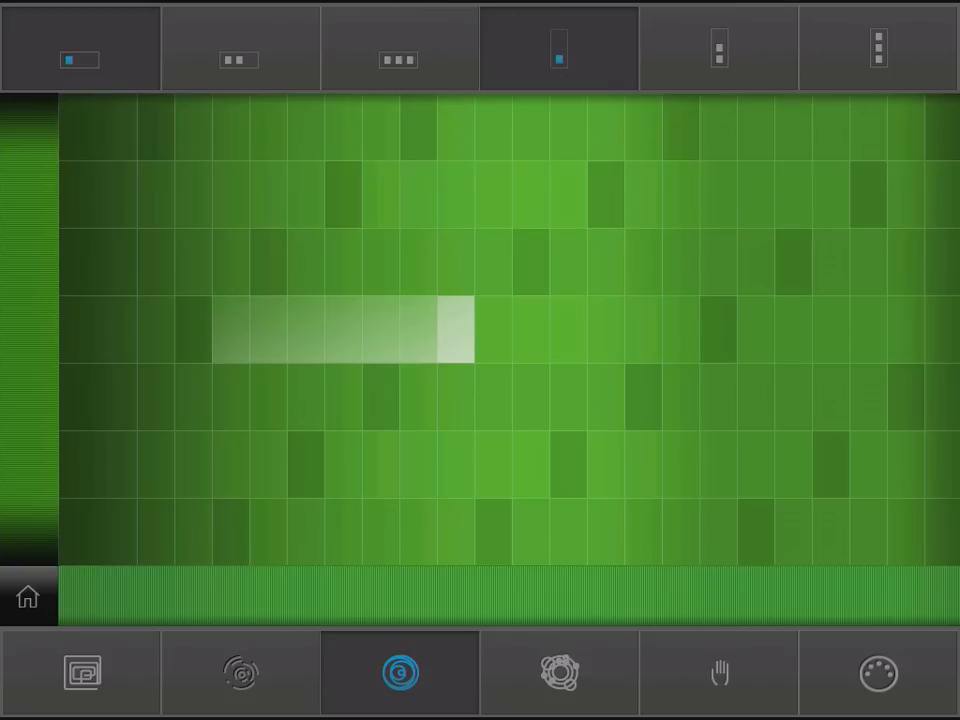
Play a note and bring up the main menu with Record, Preferences, Feedback and How to Play.
left_click(718, 48)
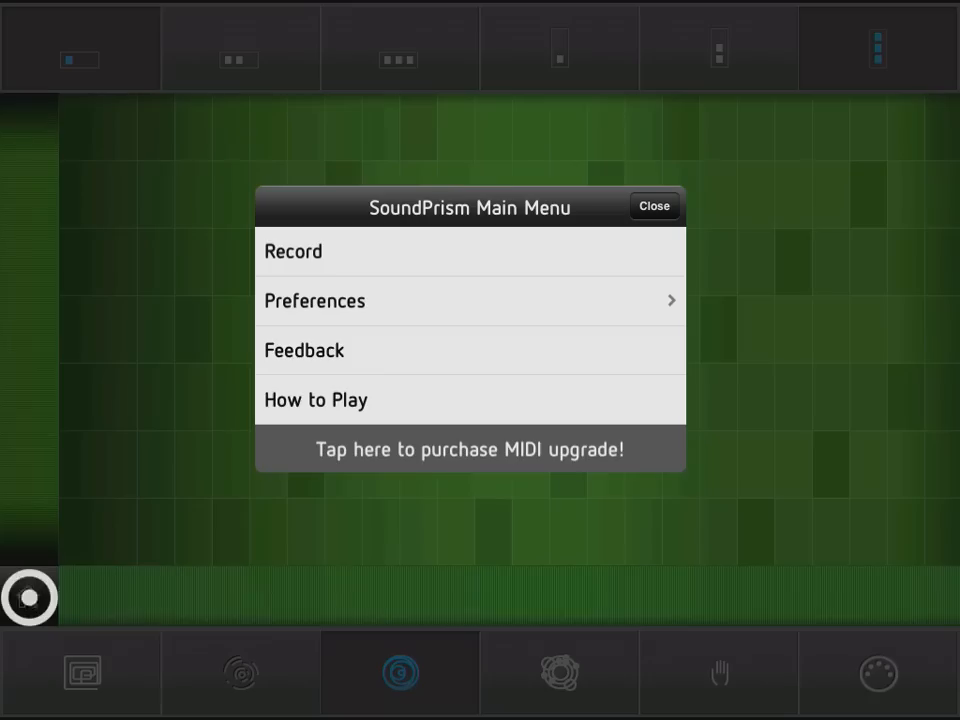
In Preferences, switch Display Pitch Labels ON so rows show b G e C a F d.
left_click(314, 300)
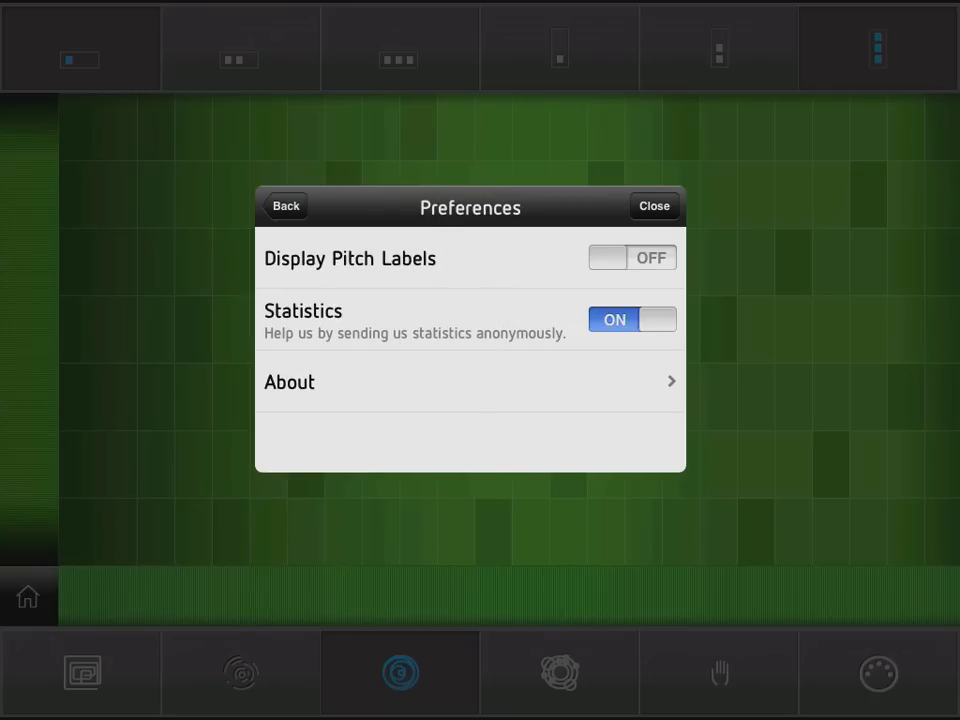
left_click(654, 204)
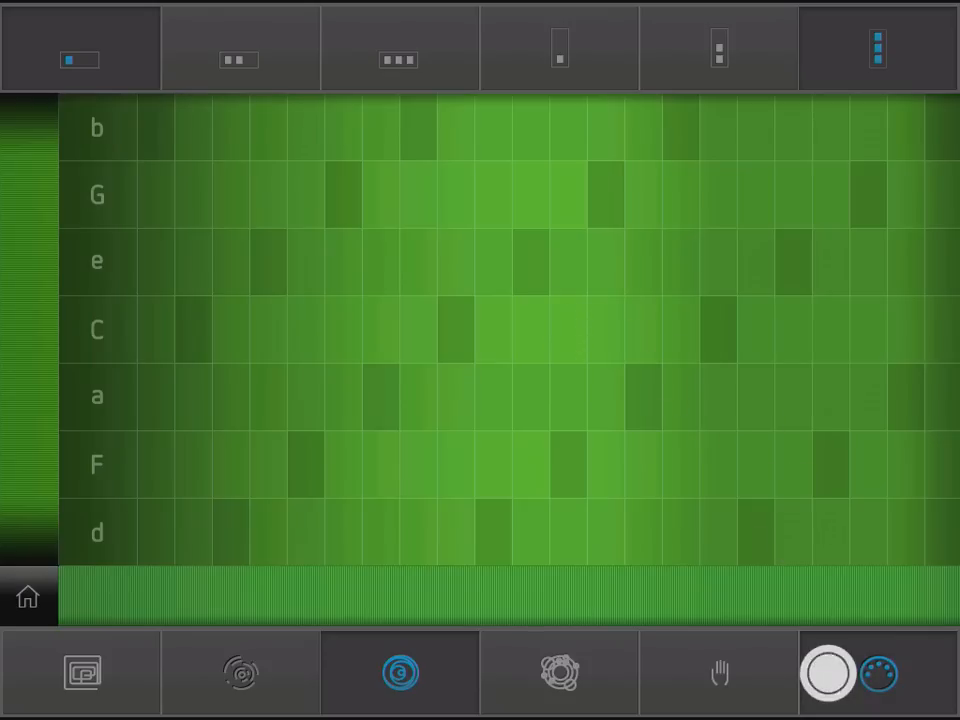
left_click(828, 672)
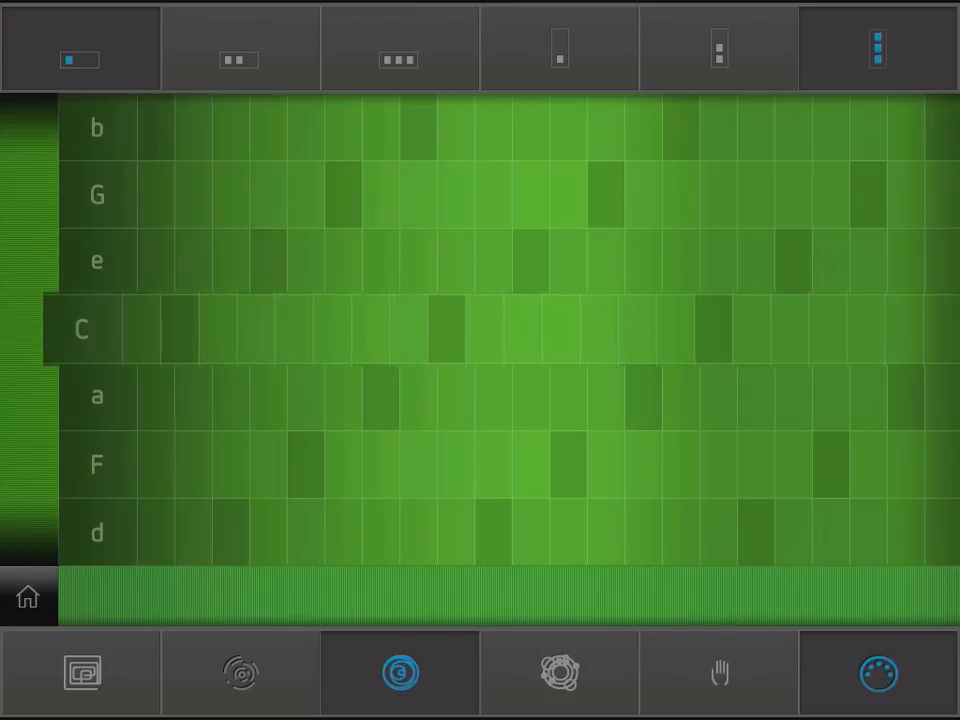
left_click(82, 328)
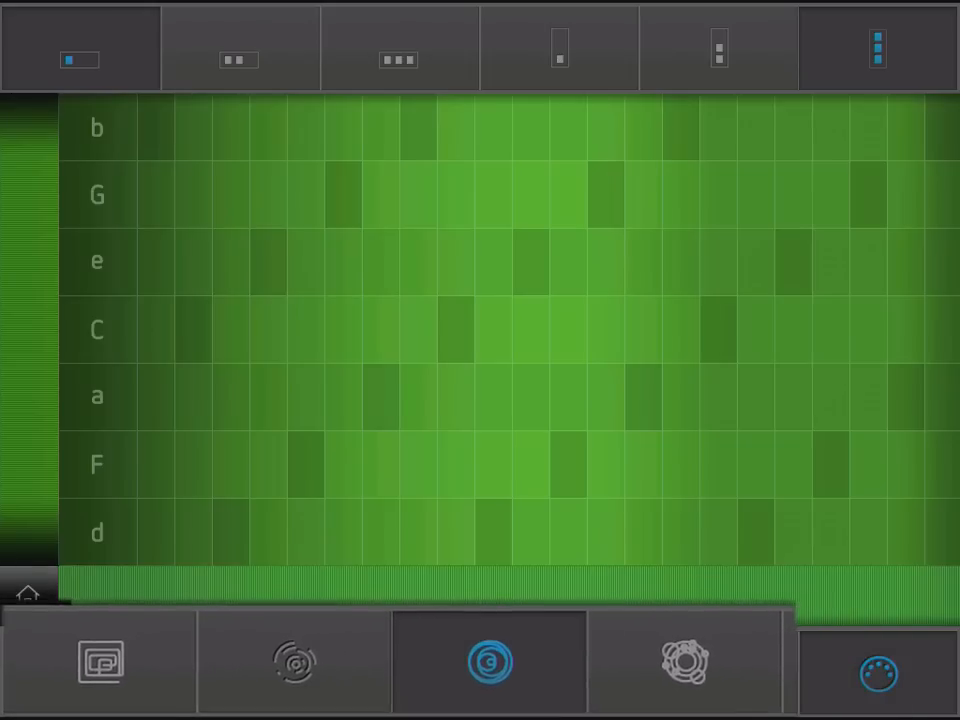
left_click(84, 672)
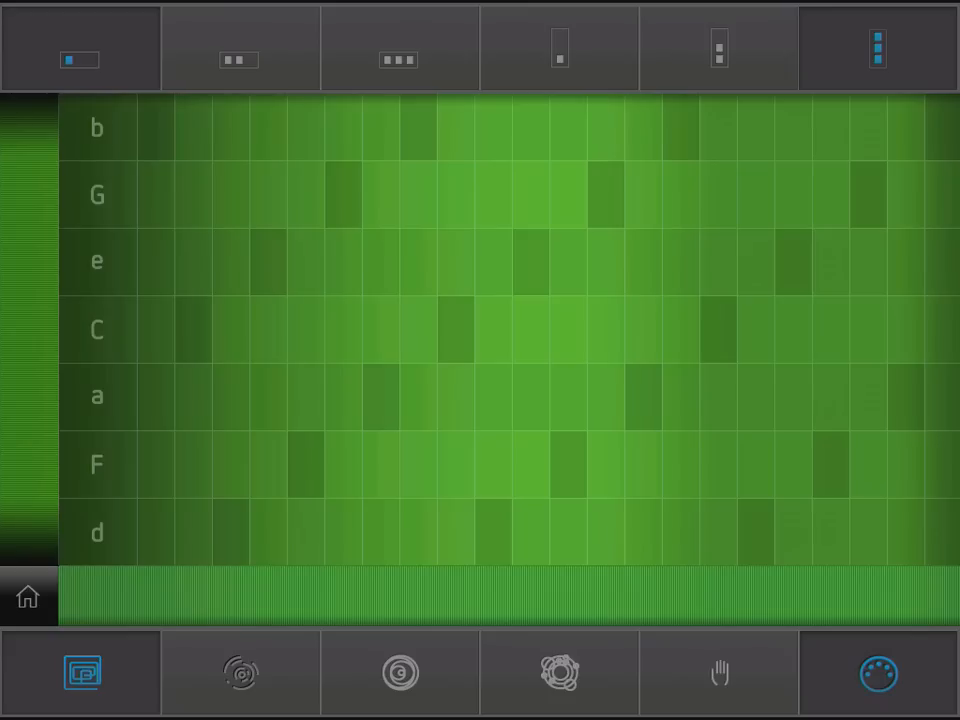
Sound a short sweep of notes around the C, e and G rows.
left_click(718, 672)
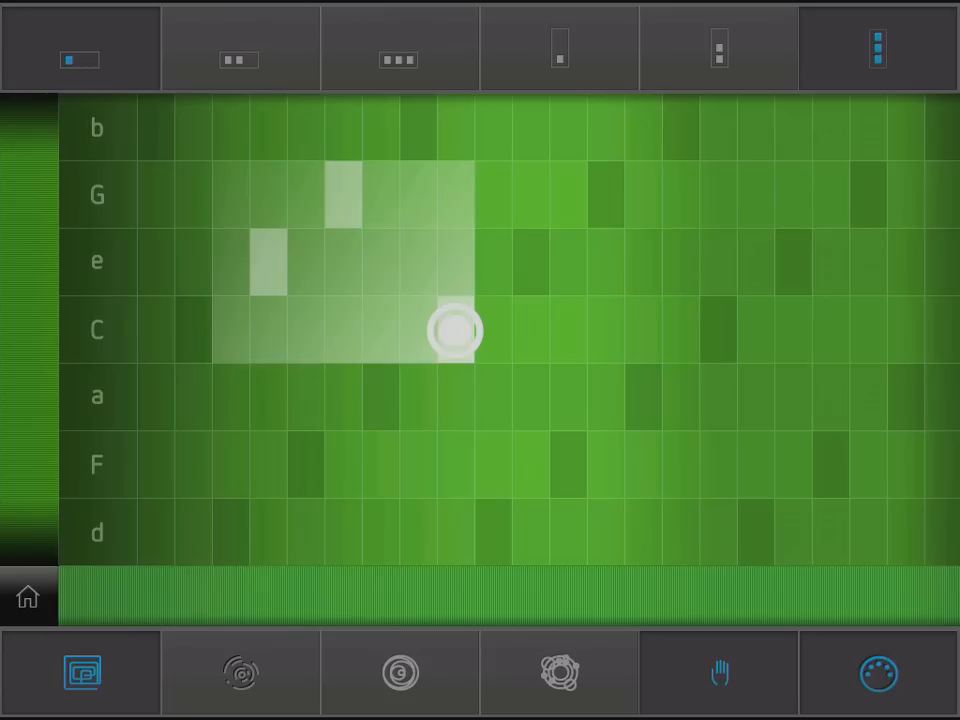
left_click_drag(456, 330, 530, 262)
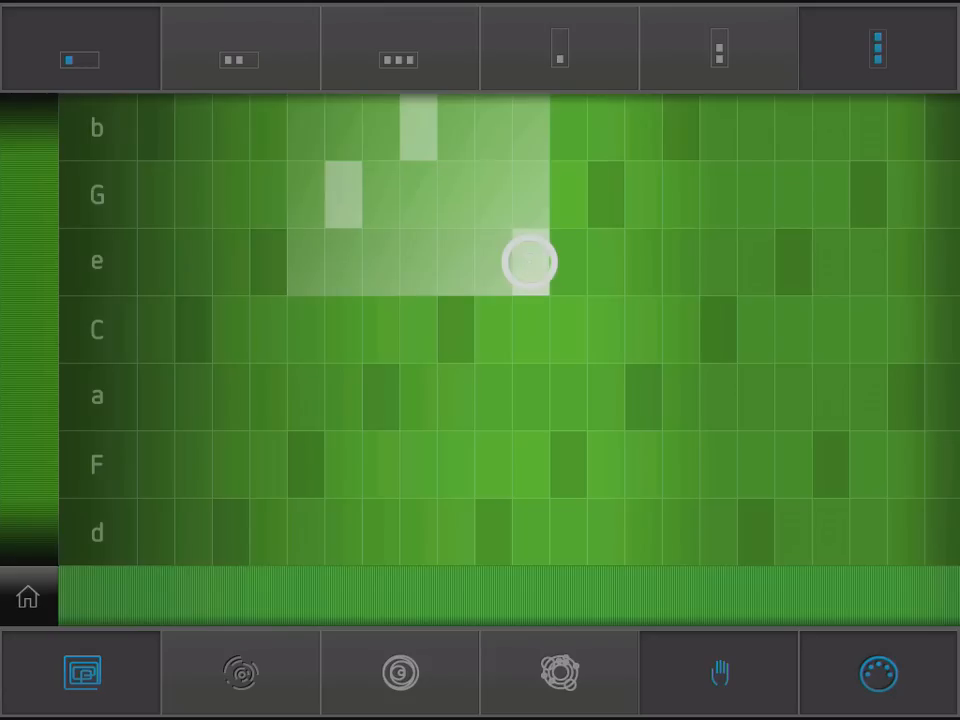
left_click(718, 672)
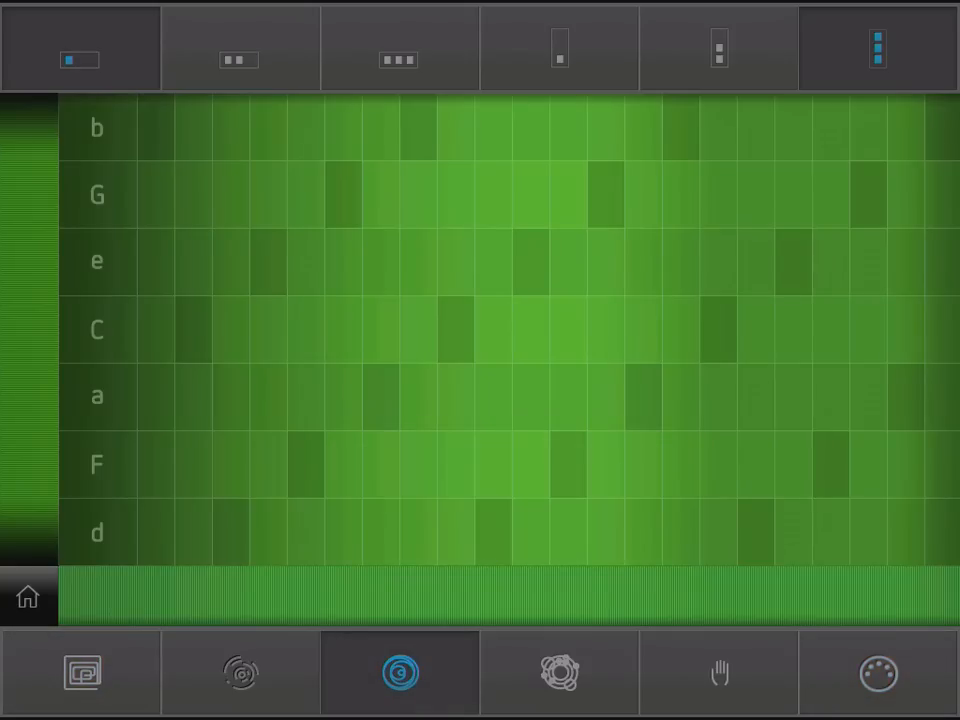
left_click(876, 48)
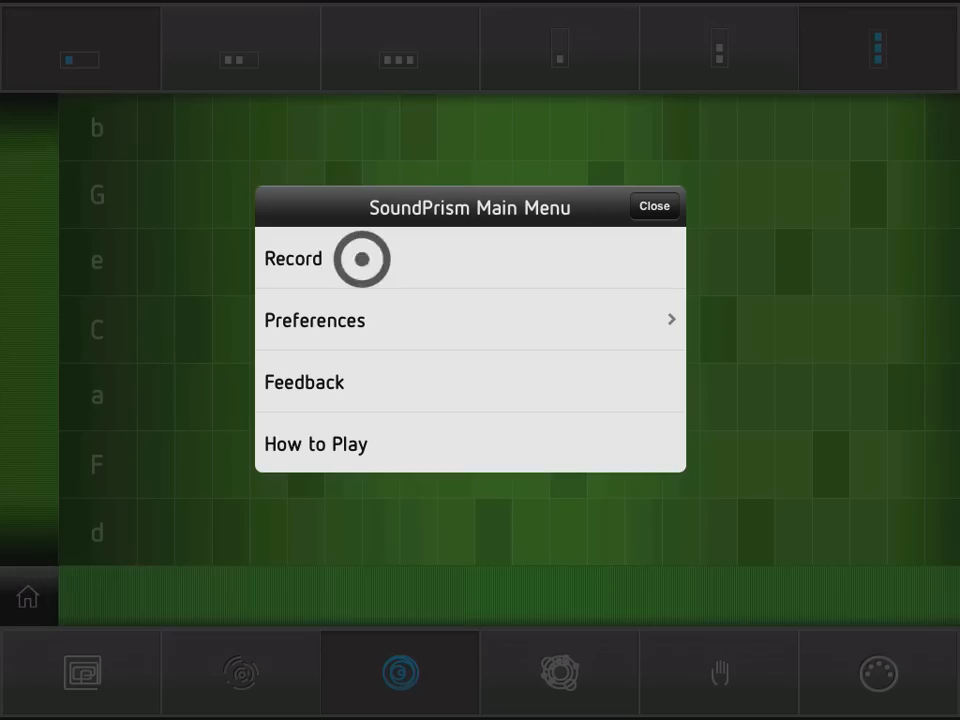
left_click(654, 206)
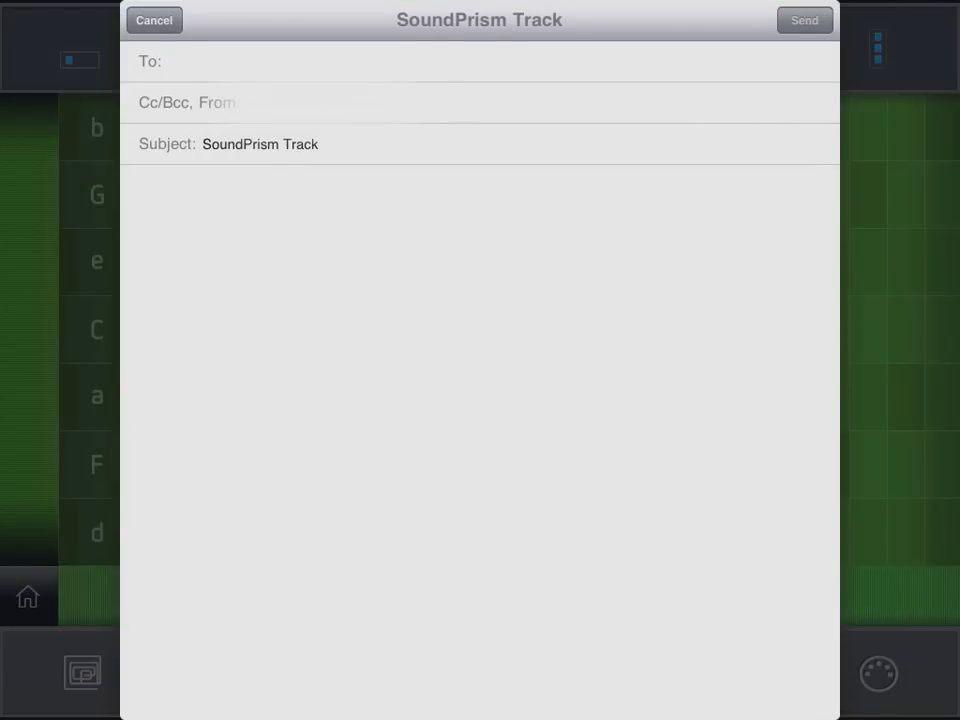
left_click(154, 20)
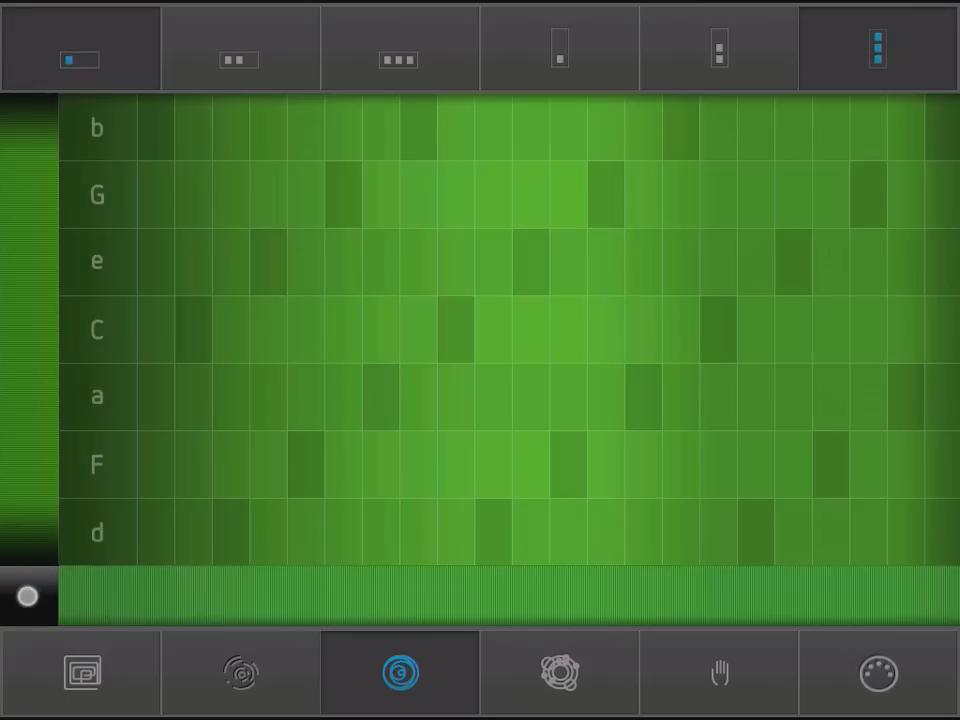
Visit the MIDI Configuration page from Preferences, return, and open the How to Play guide.
left_click(28, 596)
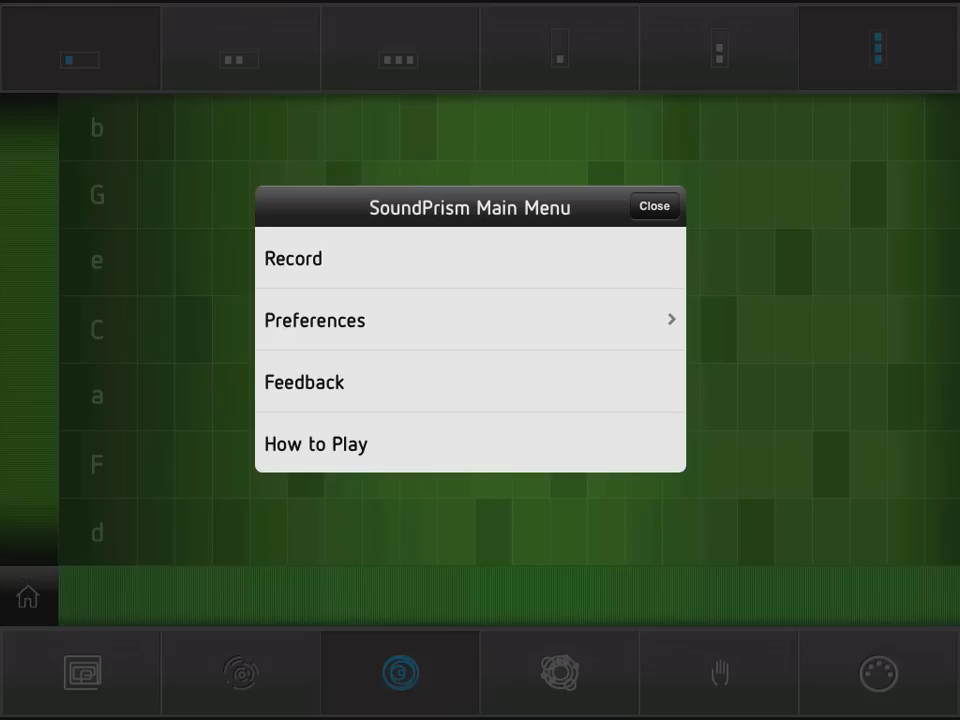
left_click(314, 320)
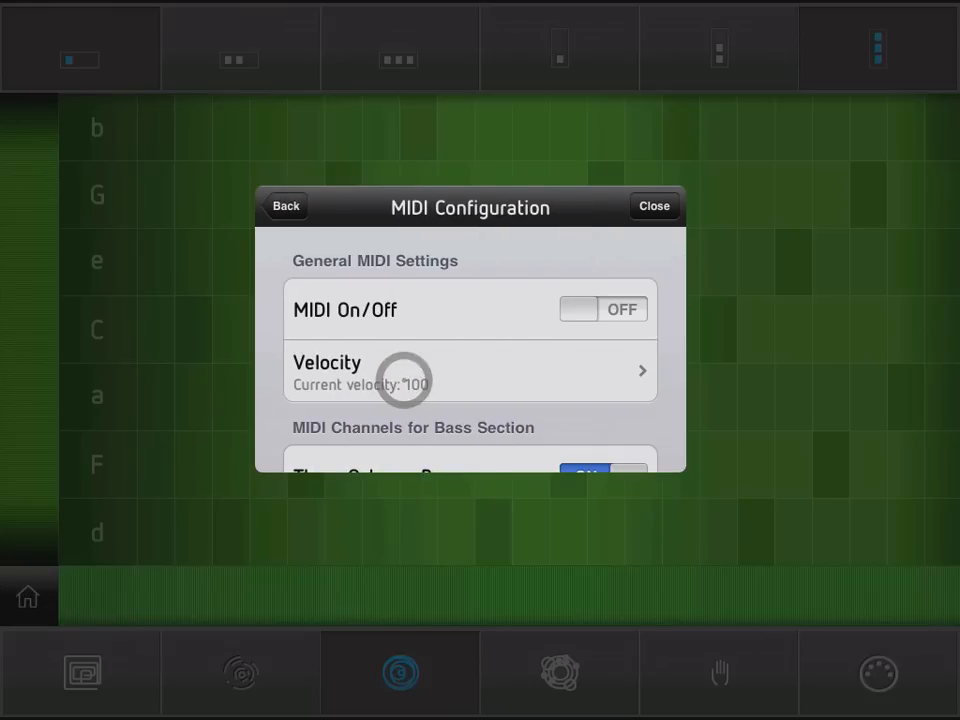
left_click(286, 204)
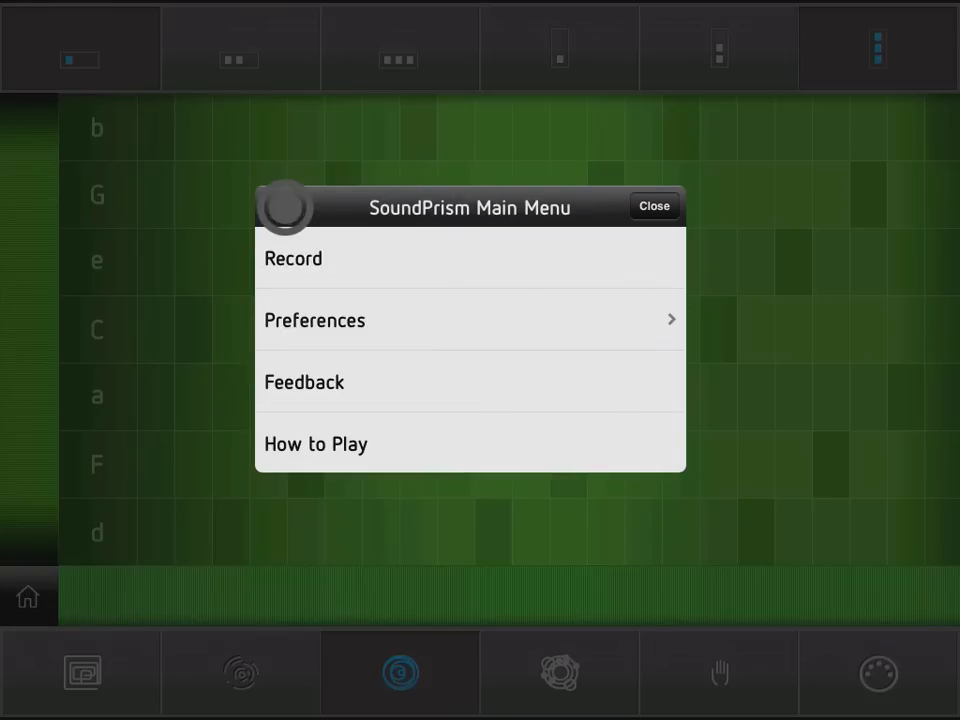
left_click(316, 444)
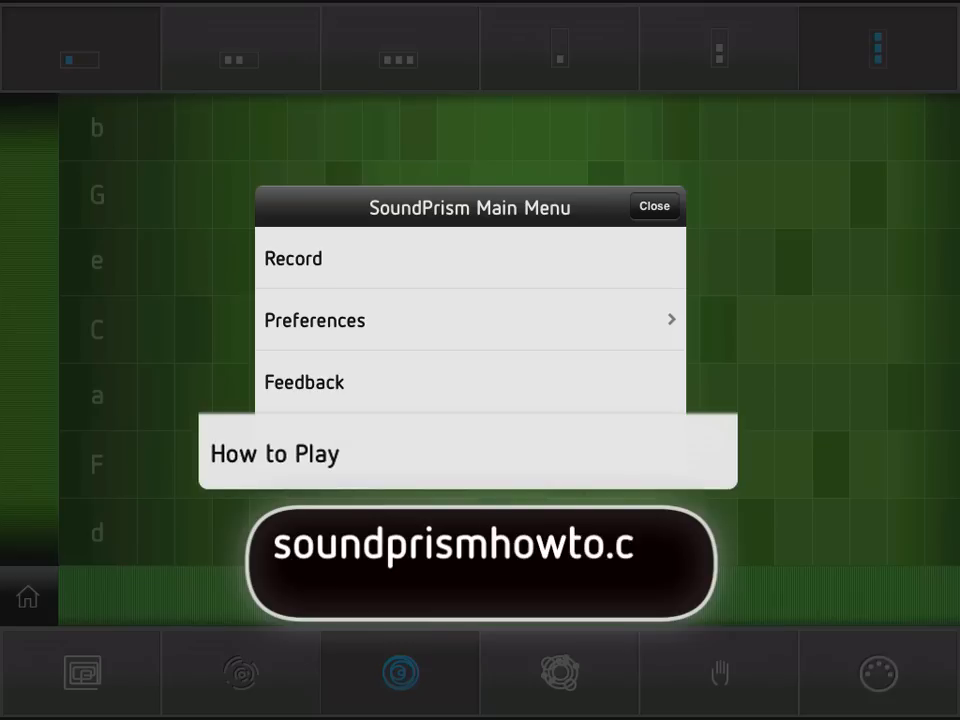